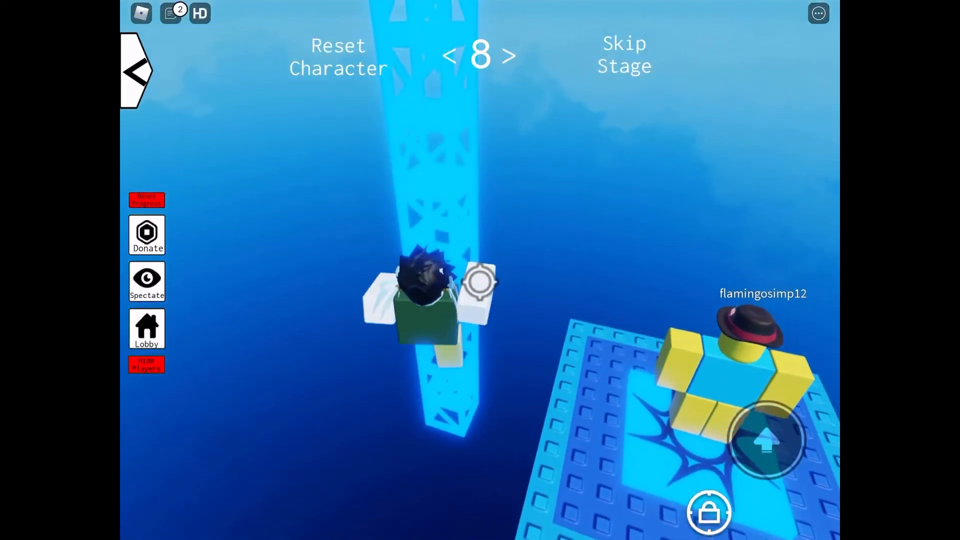
# Run the obby from stage 8 to stage 24, then start typing 'gg' in chat
pyautogui.click(510, 55)
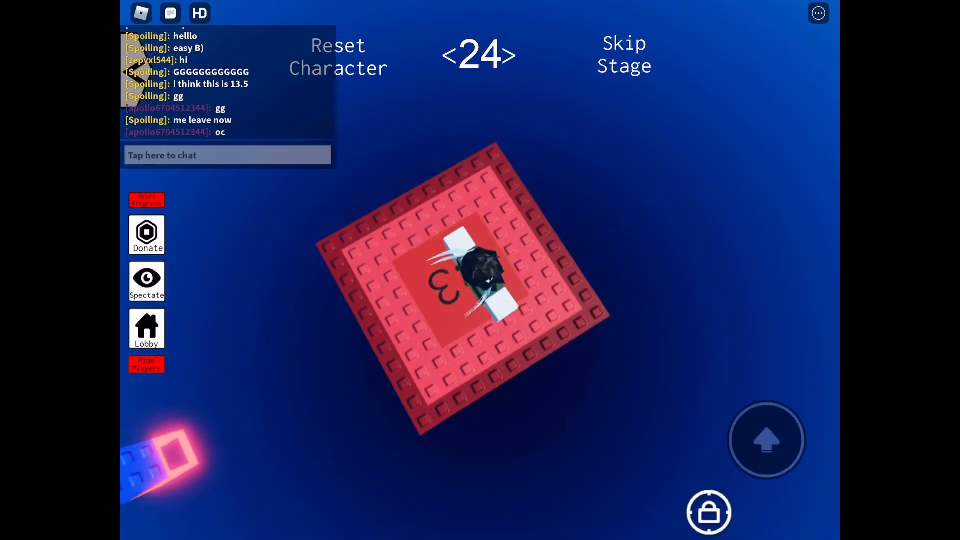
pyautogui.click(227, 155)
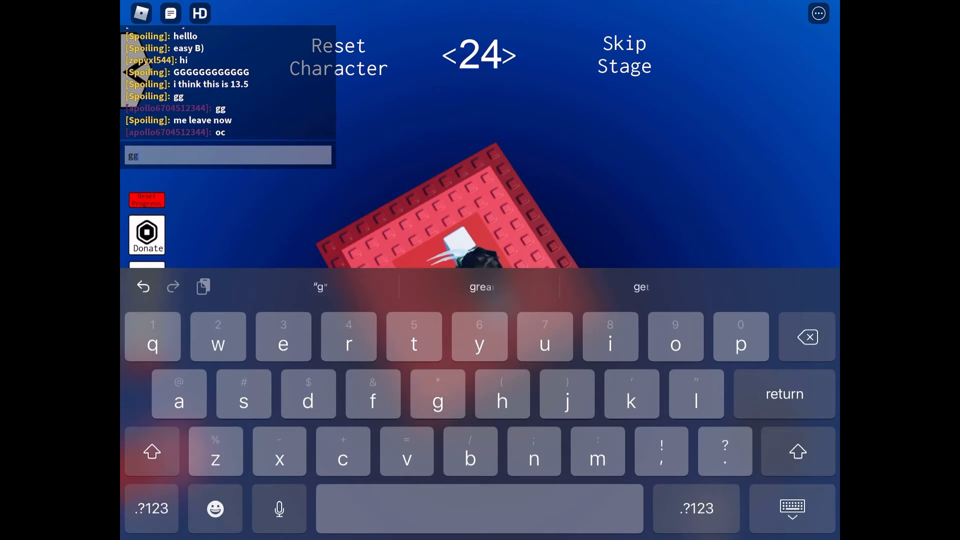